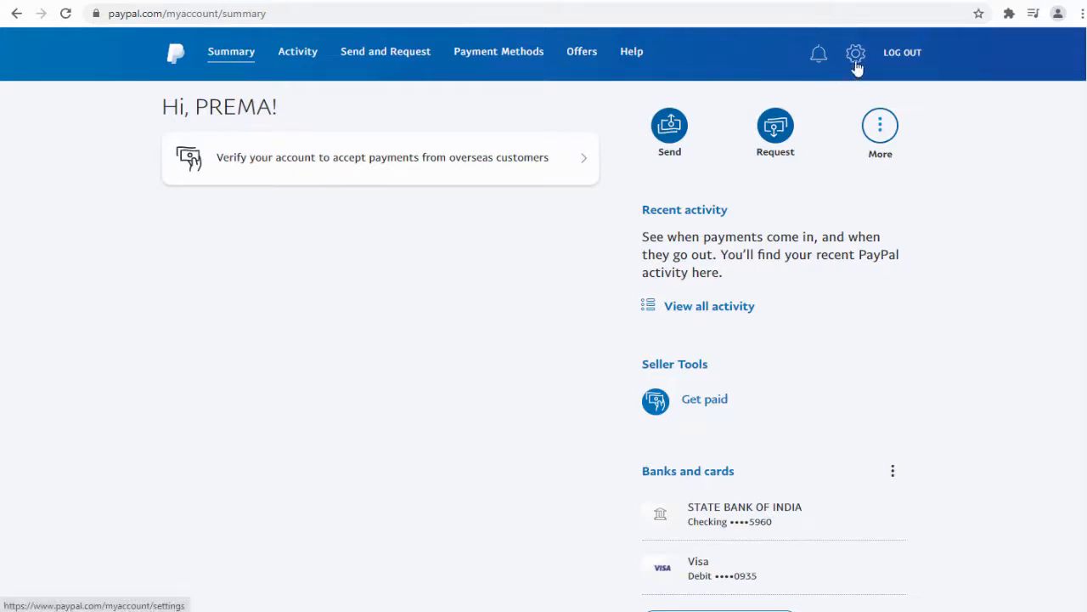
Open PayPal Account settings to view the profile and the single primary email on file
{"action": "left_click", "coordinate": [856, 54]}
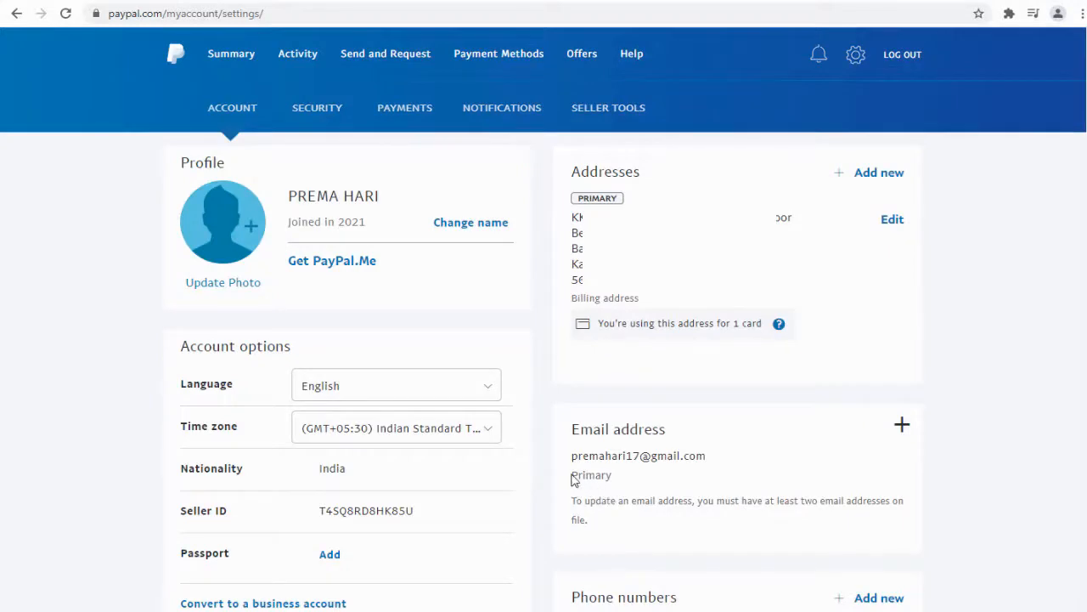
{"action": "double_click", "coordinate": [590, 475]}
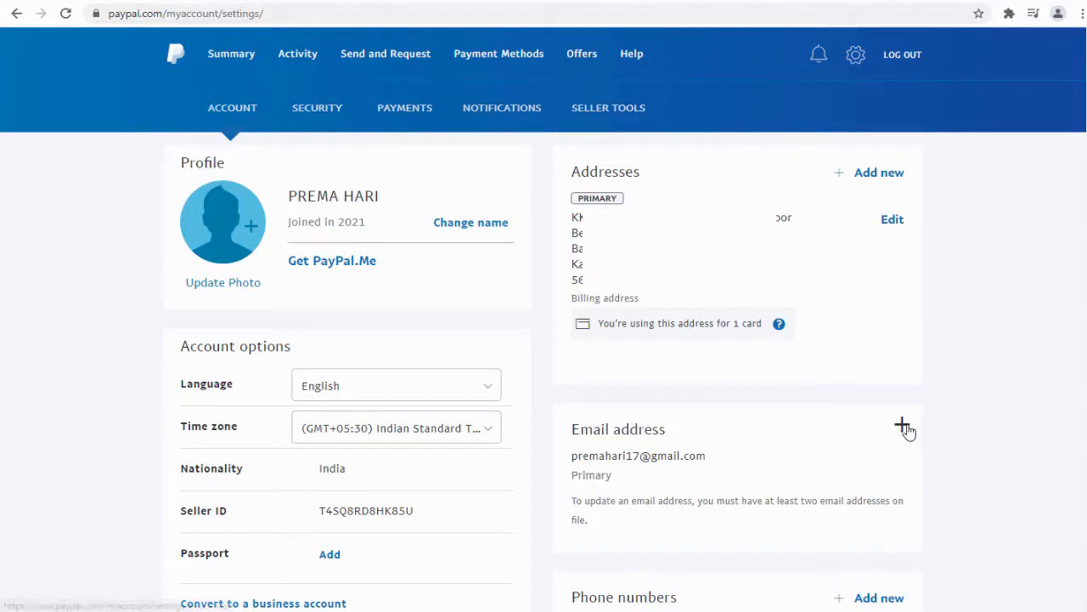
{"action": "left_click", "coordinate": [904, 426]}
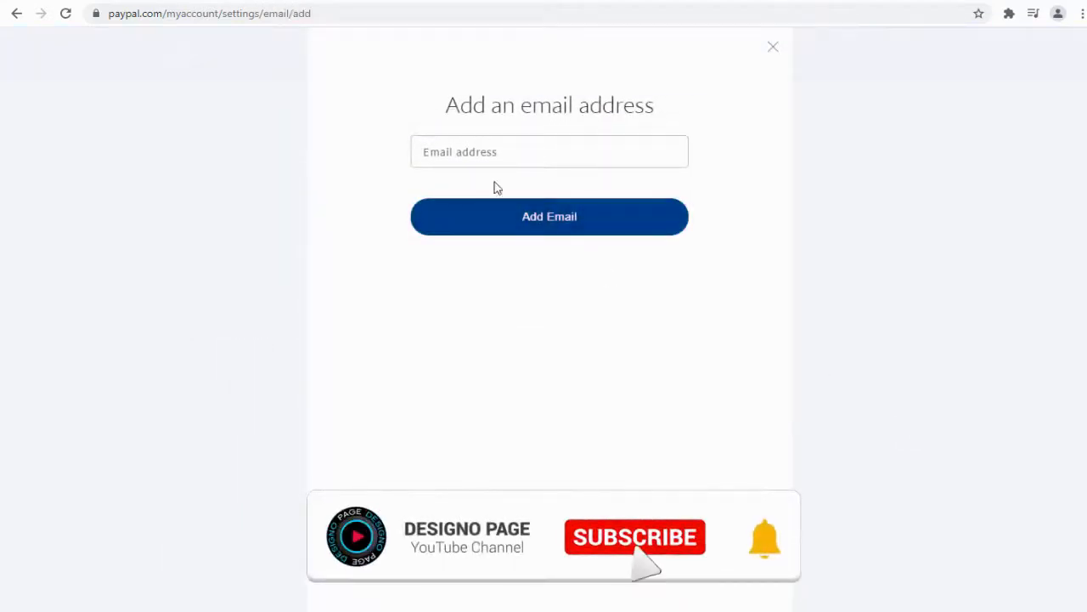
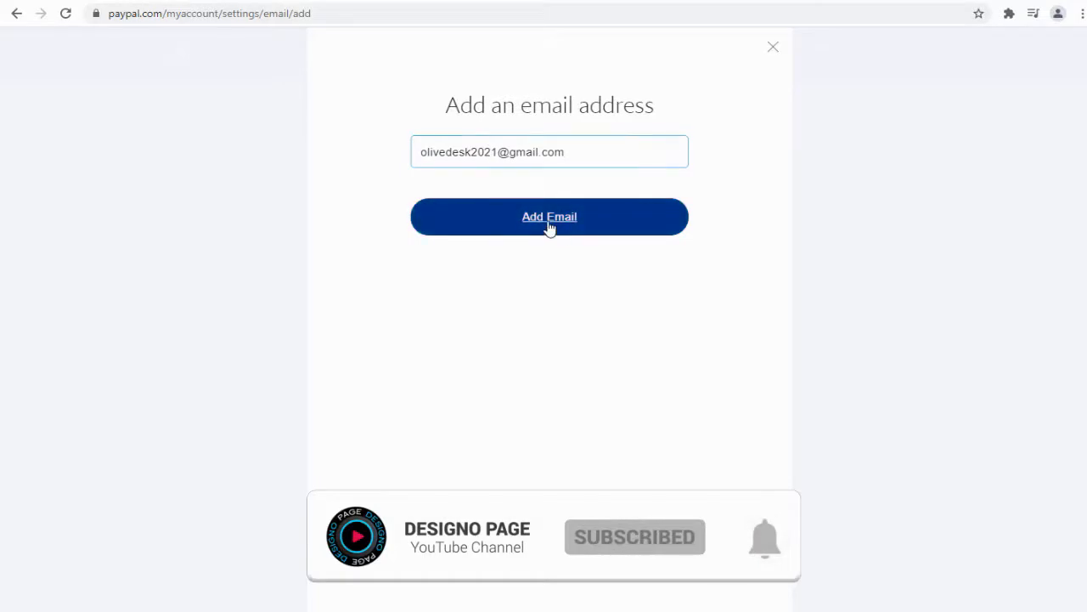
{"action": "left_click", "coordinate": [549, 216]}
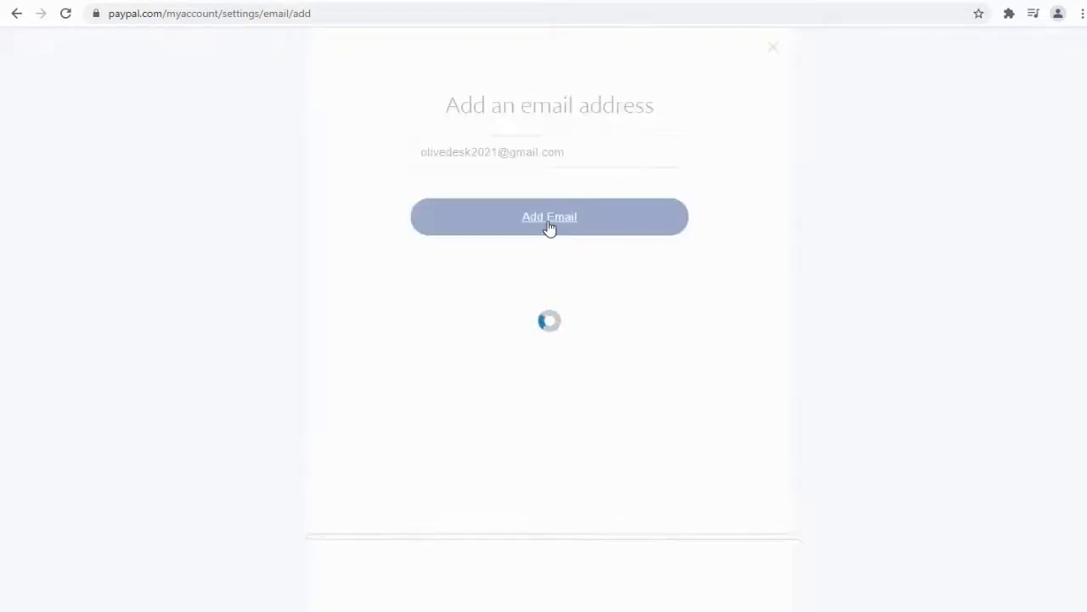
{"action": "left_click", "coordinate": [550, 217]}
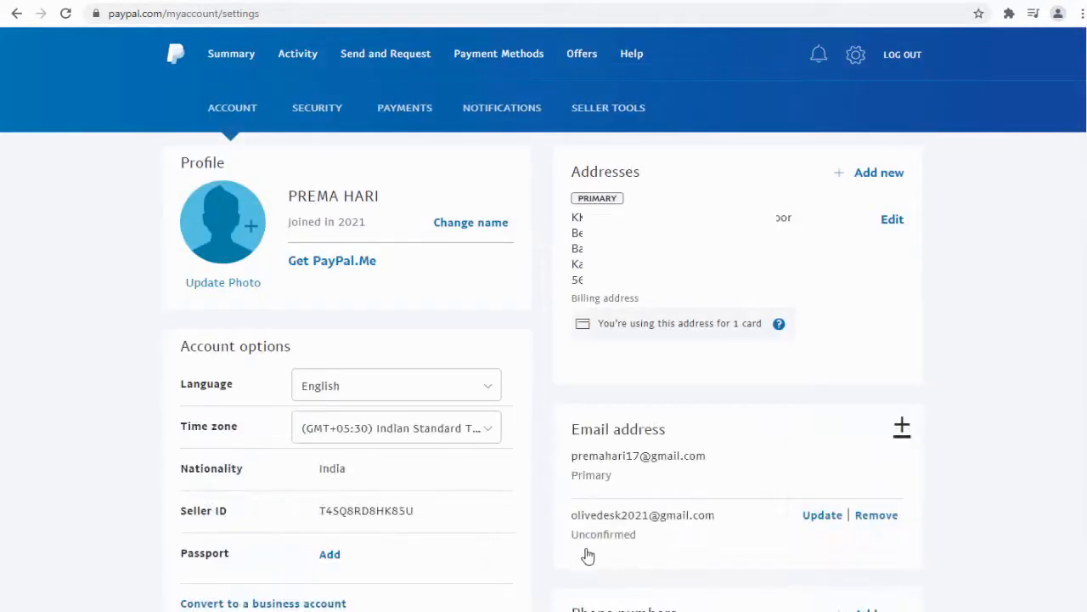
{"action": "double_click", "coordinate": [603, 533]}
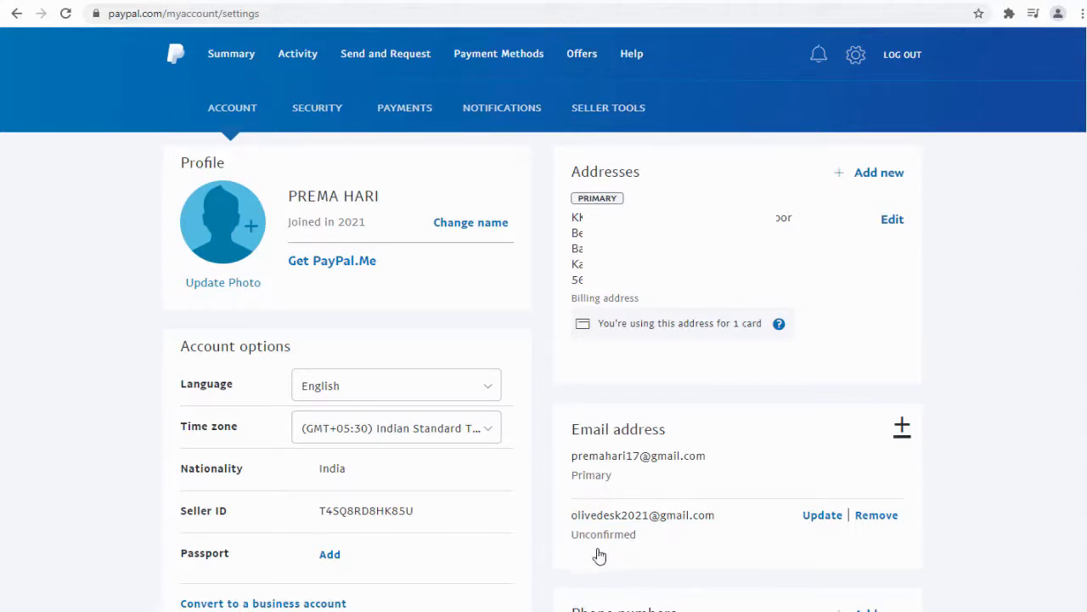
{"action": "mouse_move", "coordinate": [569, 542]}
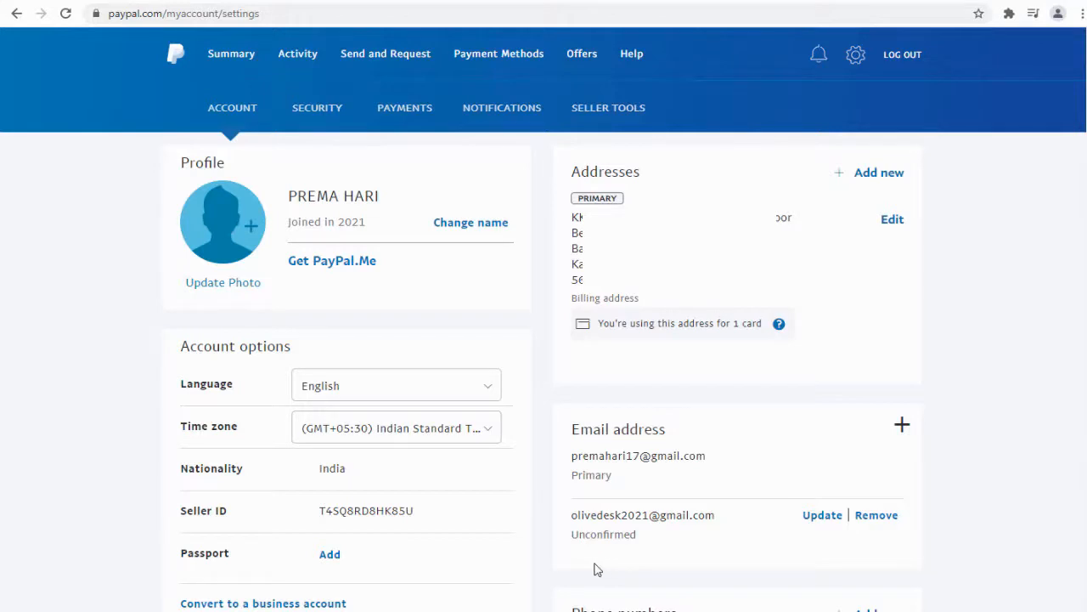
{"action": "mouse_move", "coordinate": [602, 569]}
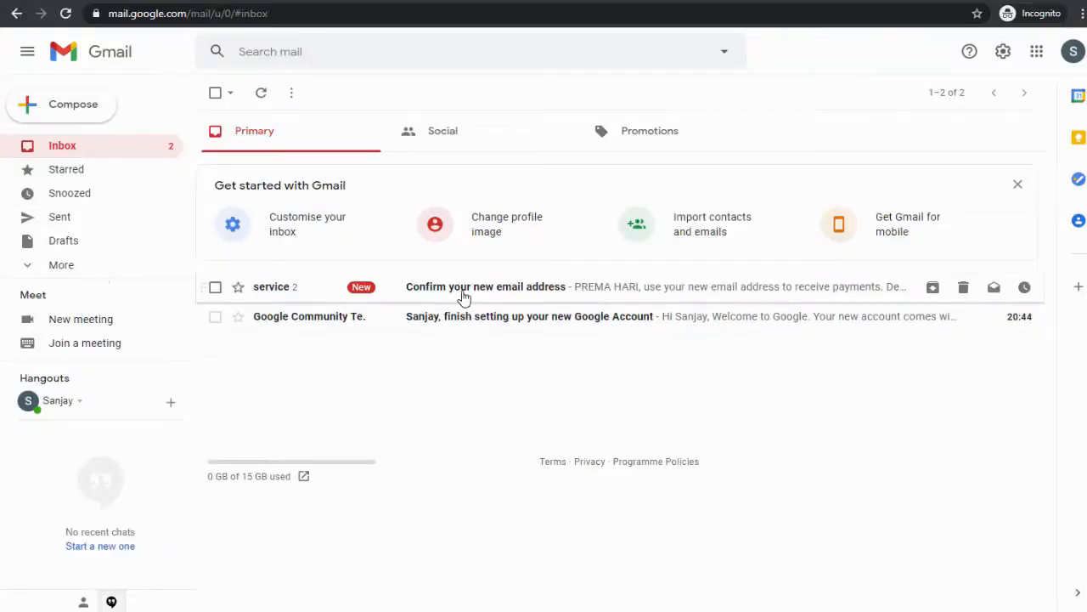
Confirm the new email from PayPal's Gmail message by entering the account password
{"action": "left_click", "coordinate": [486, 286]}
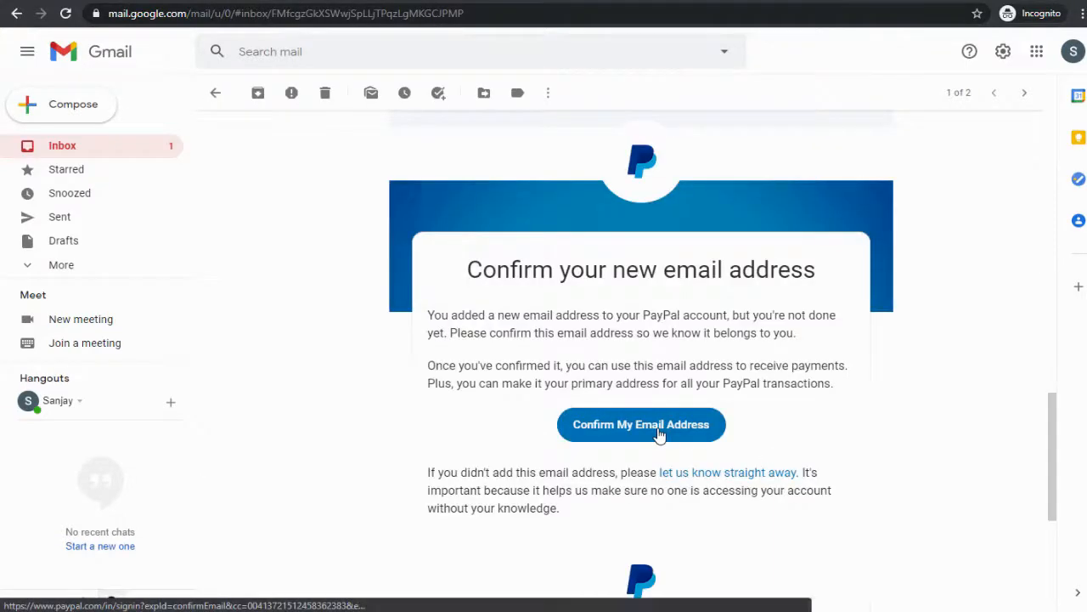
{"action": "left_click", "coordinate": [641, 423]}
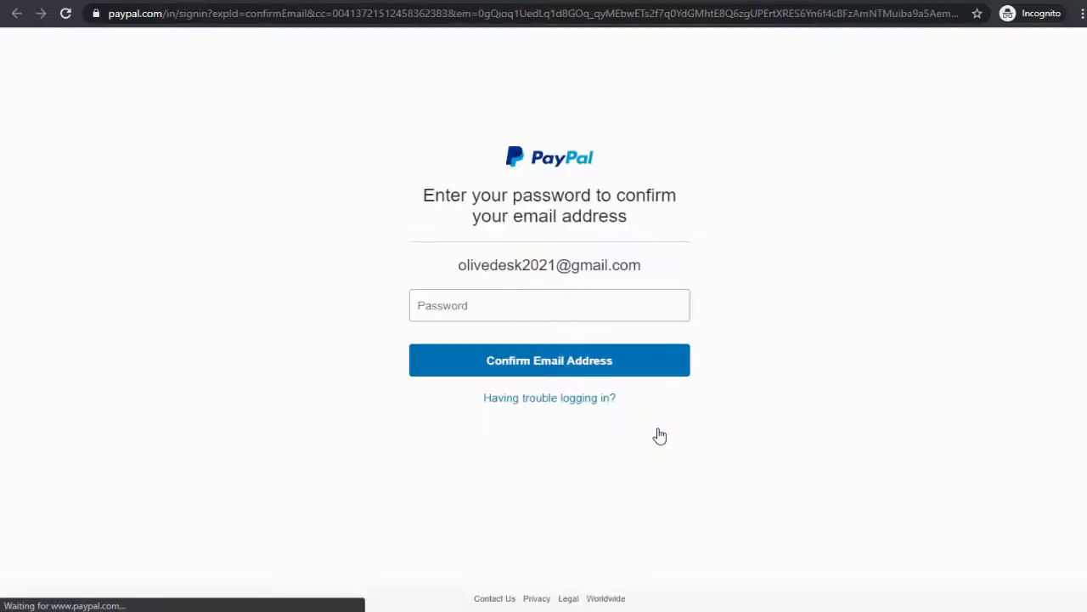
{"action": "type", "text": "password"}
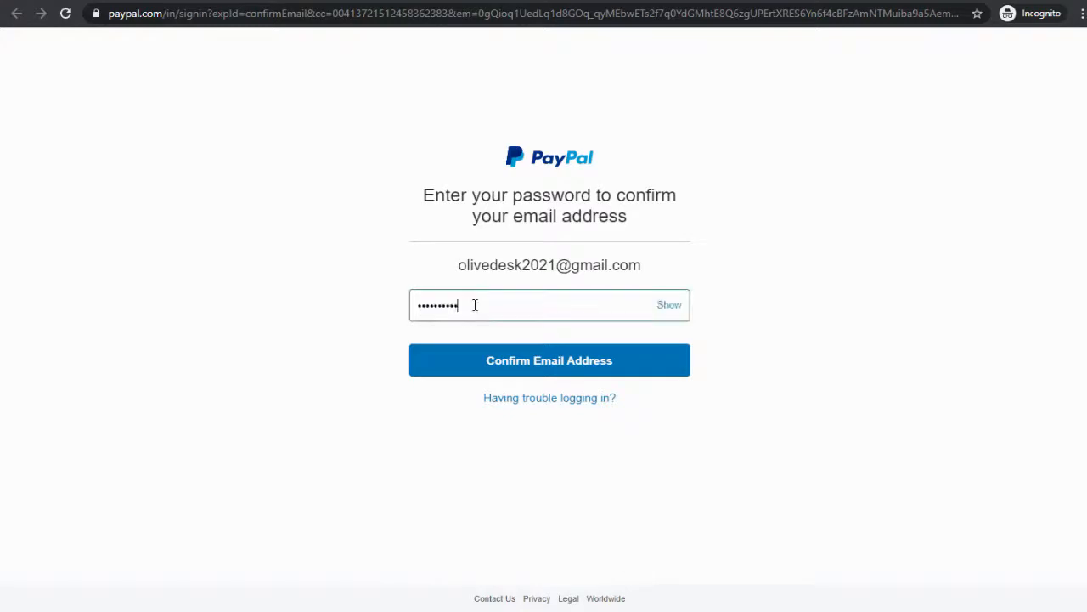
{"action": "left_click", "coordinate": [548, 359]}
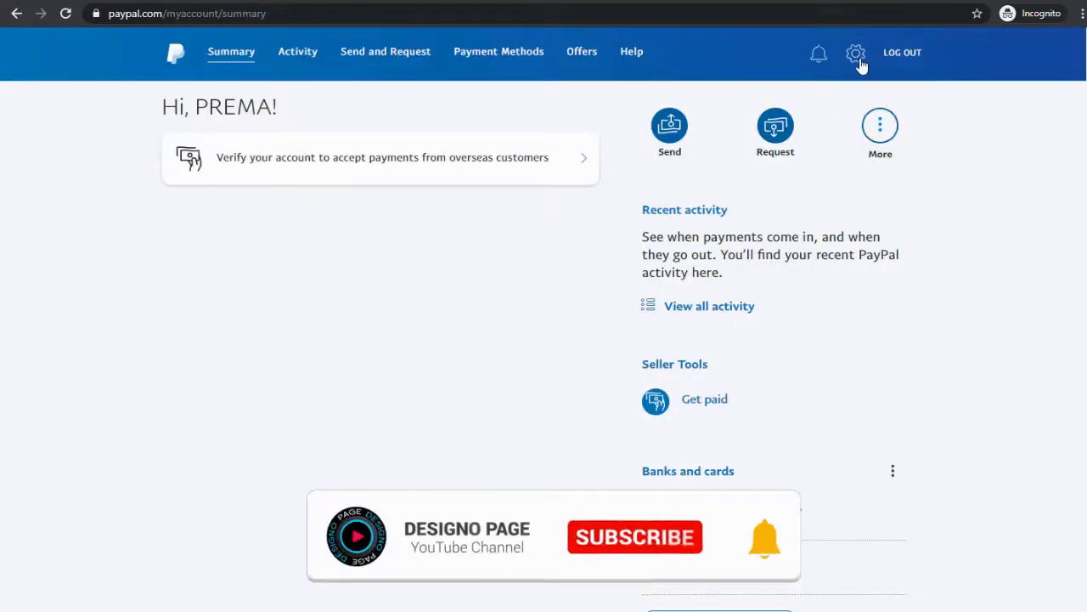
{"action": "left_click", "coordinate": [855, 53]}
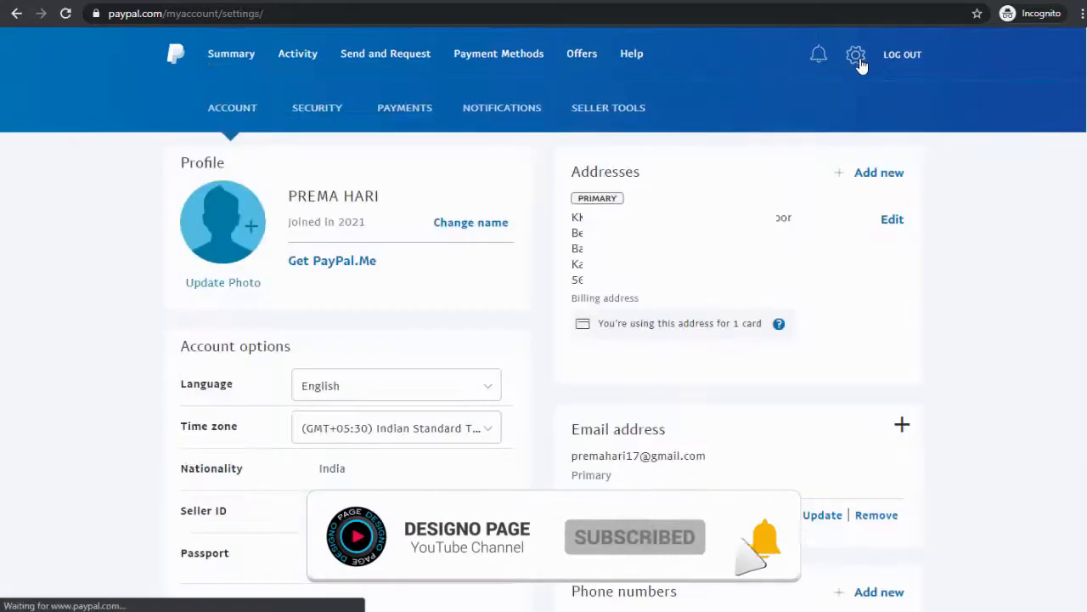
{"action": "scroll", "scroll_direction": "down", "scroll_amount": 3}
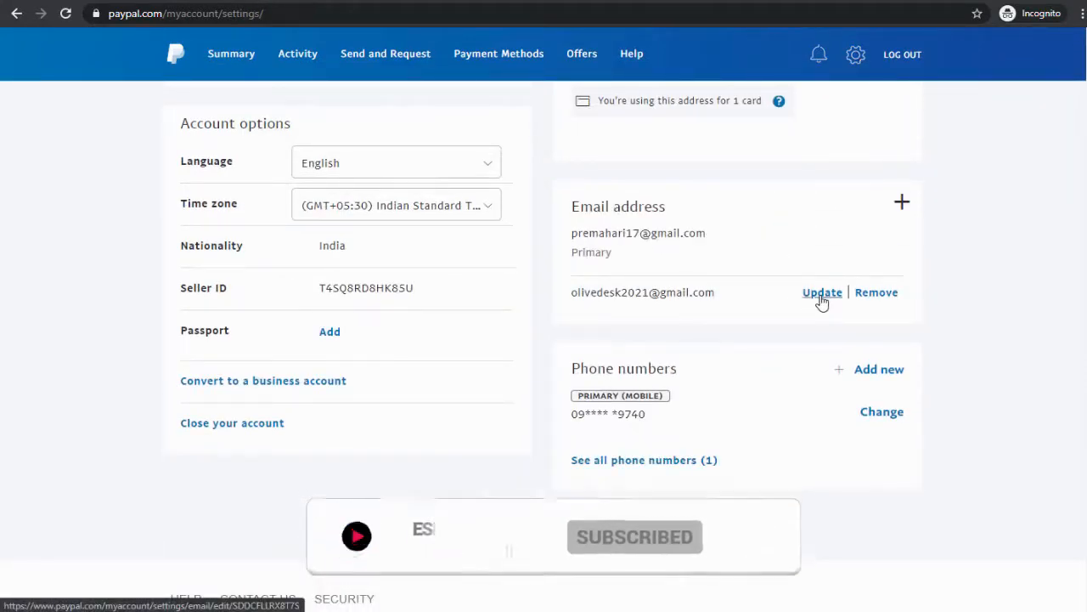
{"action": "left_click", "coordinate": [821, 292]}
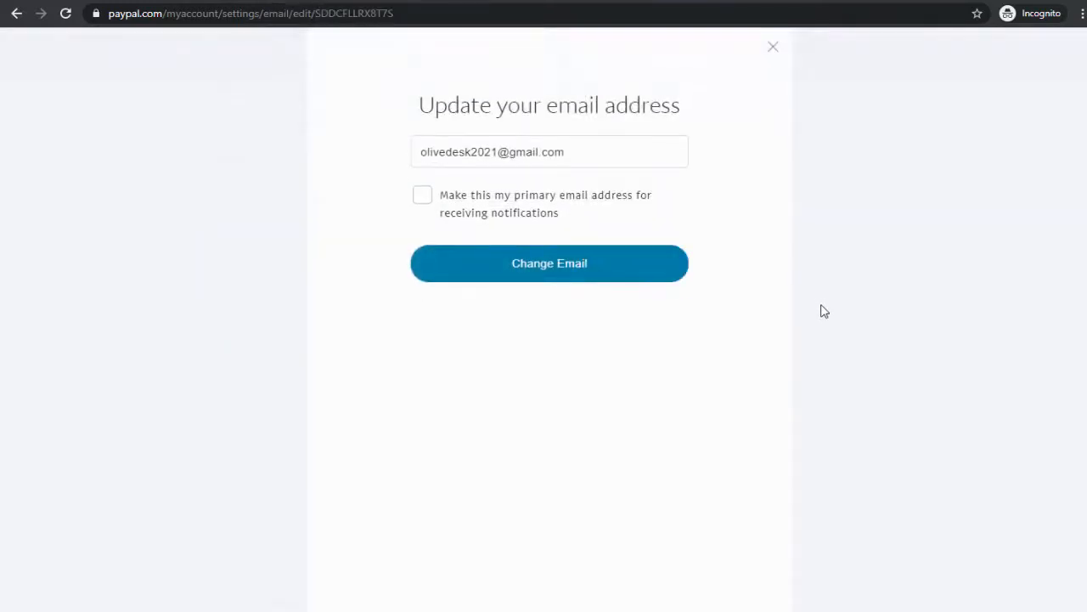
{"action": "left_click", "coordinate": [550, 151]}
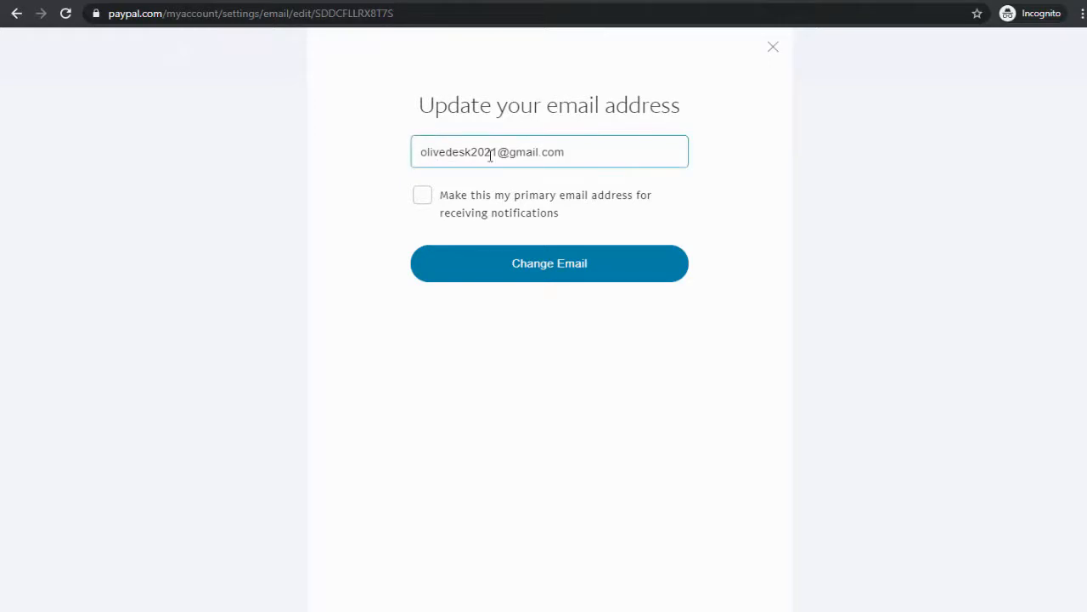
{"action": "left_click", "coordinate": [422, 195]}
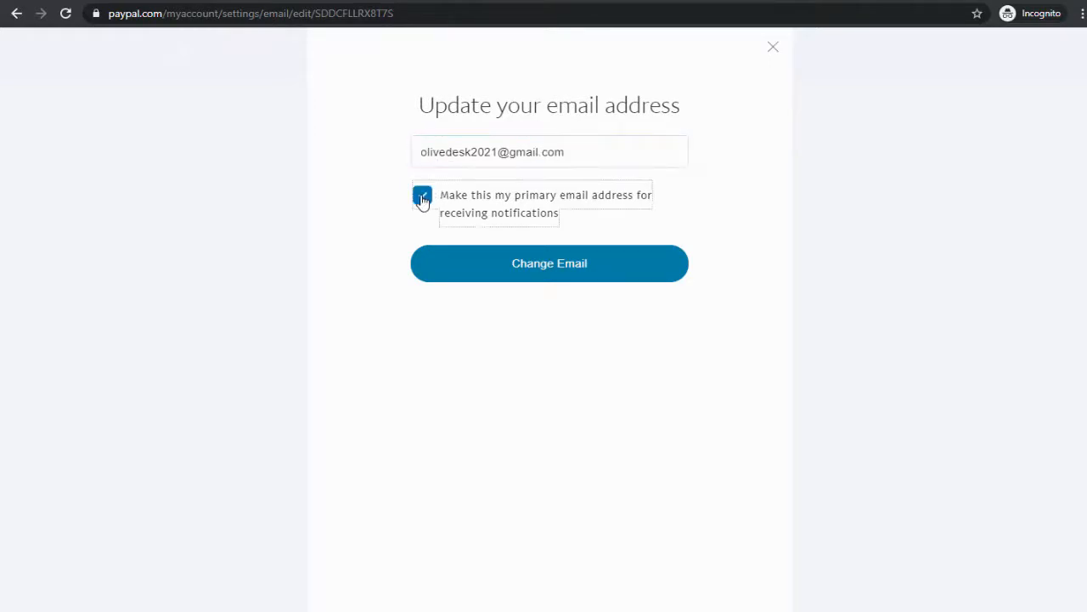
{"action": "left_click", "coordinate": [422, 196]}
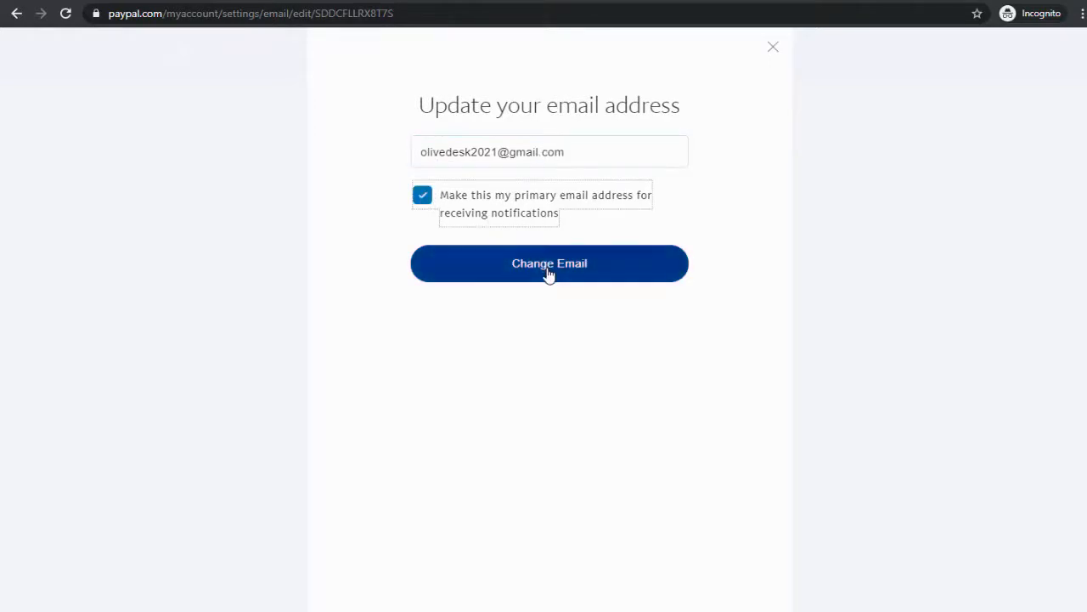
{"action": "left_click", "coordinate": [549, 262]}
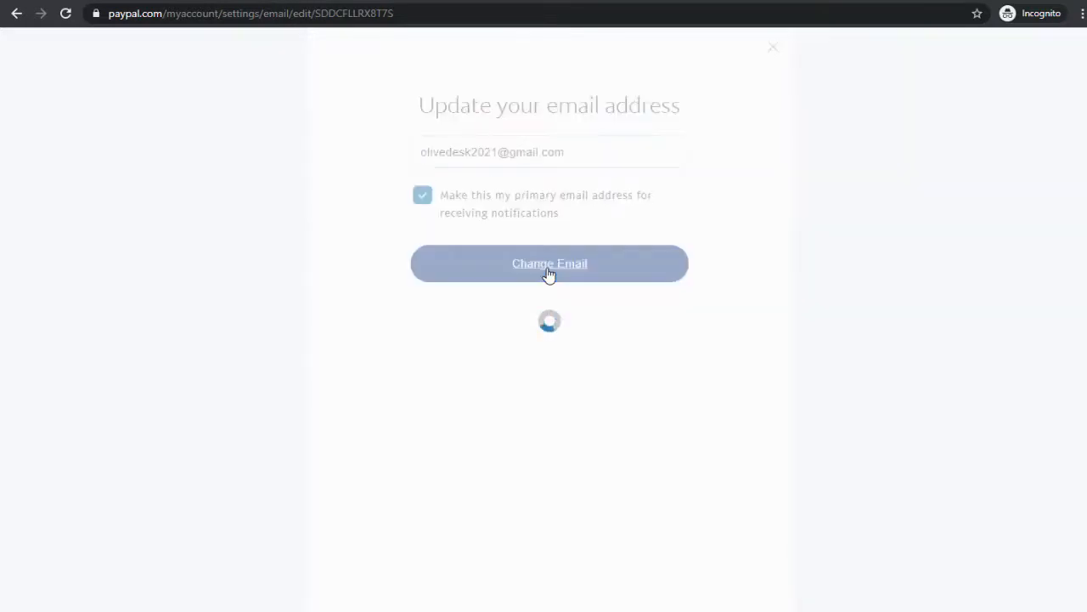
{"action": "left_click", "coordinate": [549, 263]}
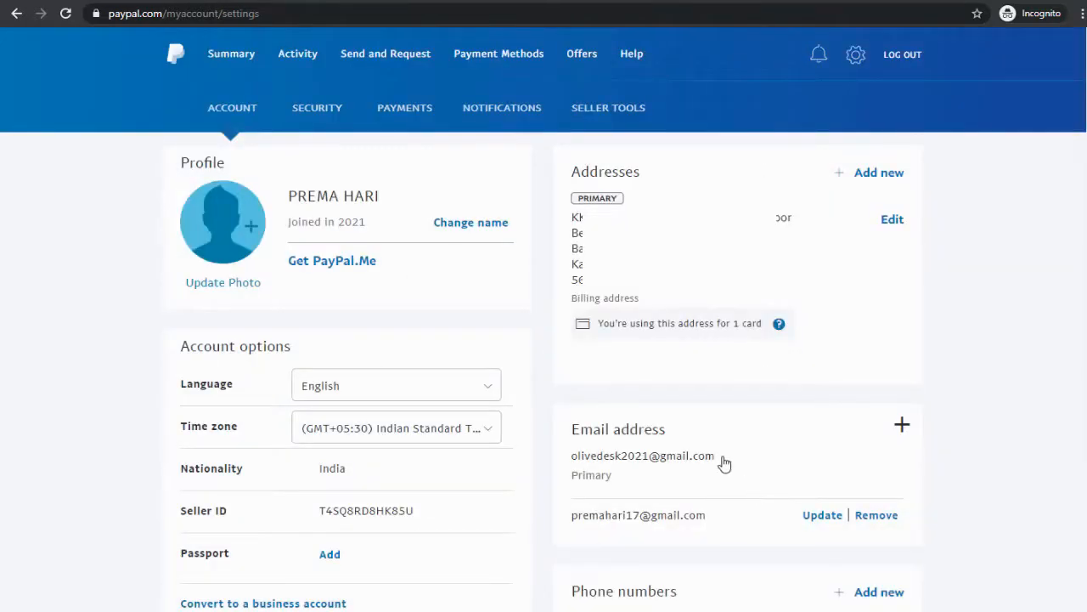
{"action": "mouse_move", "coordinate": [575, 461]}
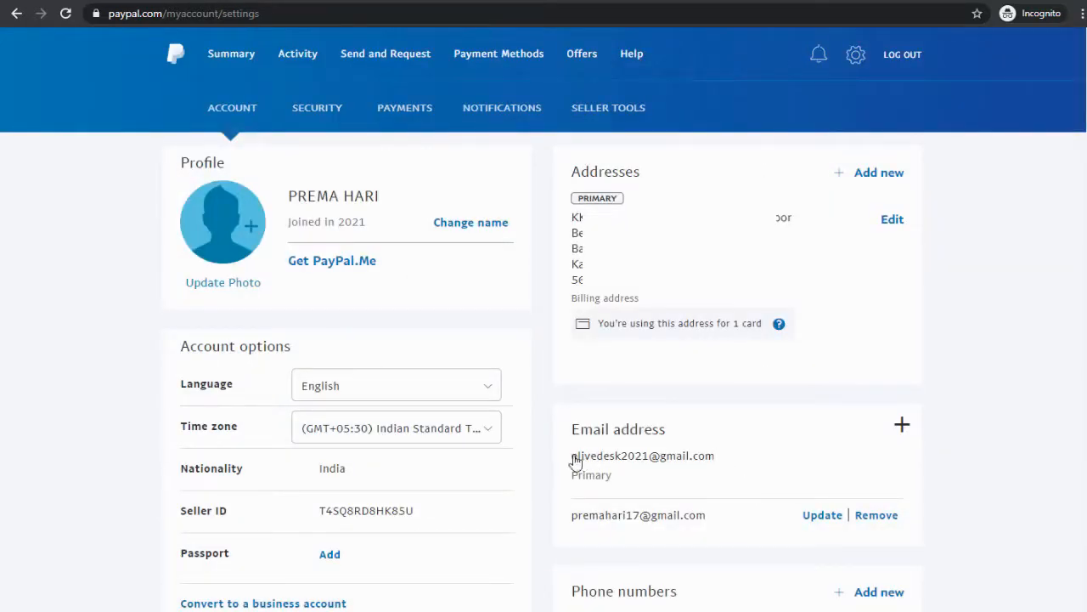